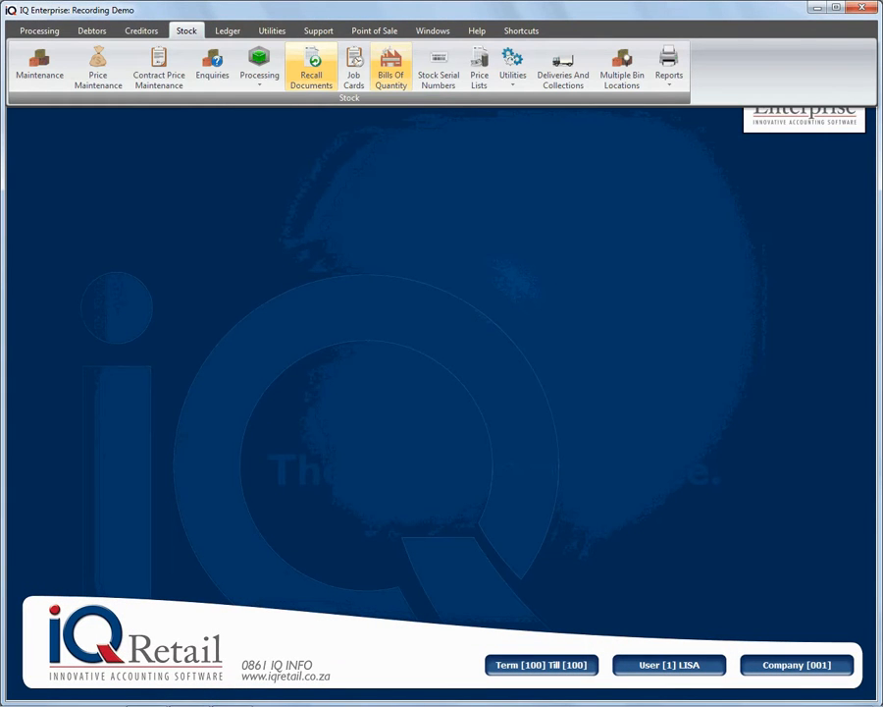
- Open Recall Documents from the Stock ribbon
left_click(311, 67)
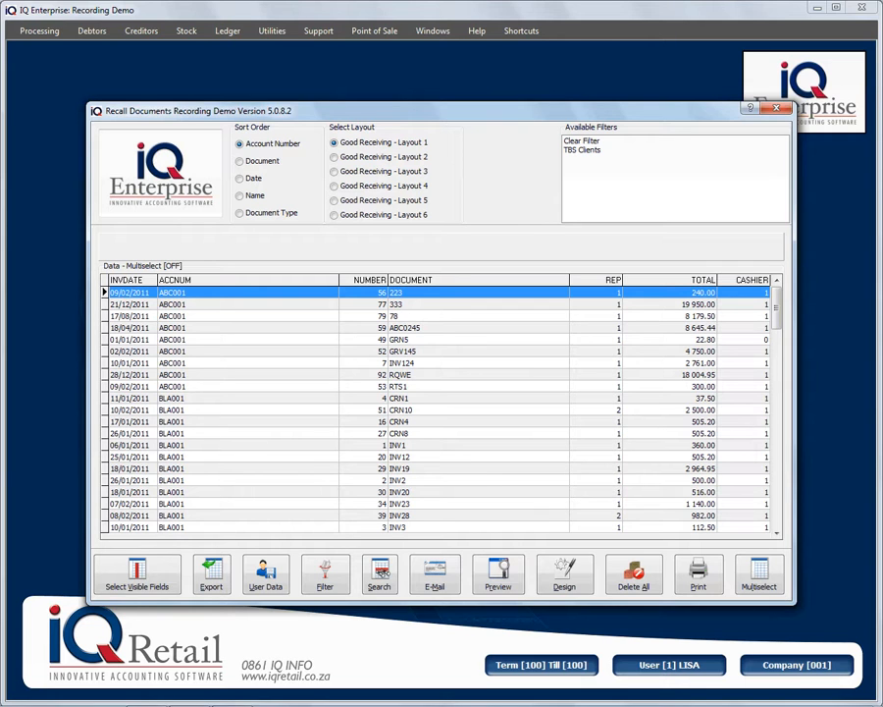
- Filter recalled invoices to TBS Clients and start Delete All on the three TBS001 invoices
left_click(582, 149)
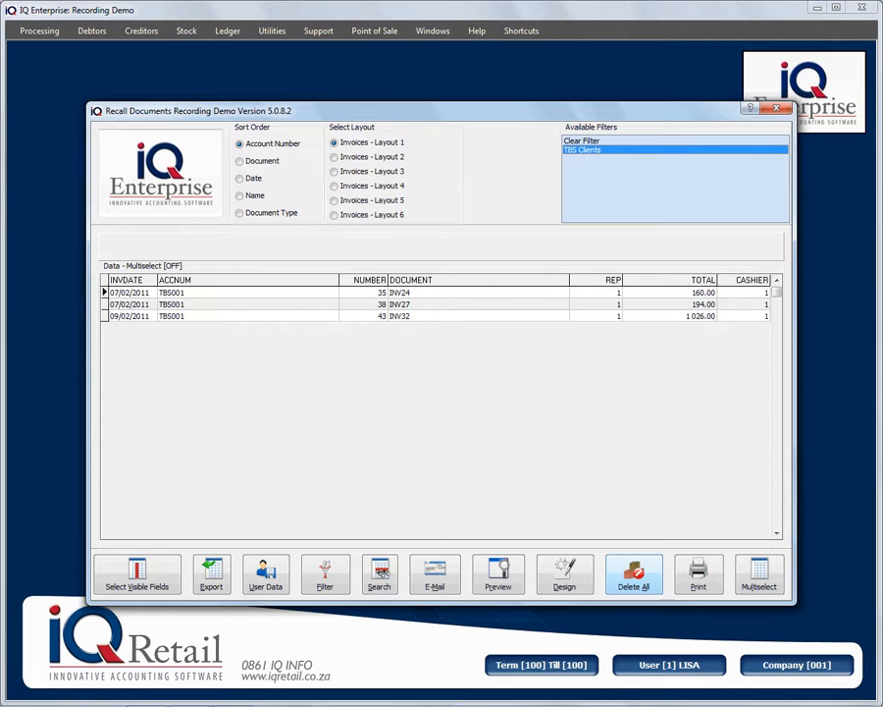
left_click(633, 574)
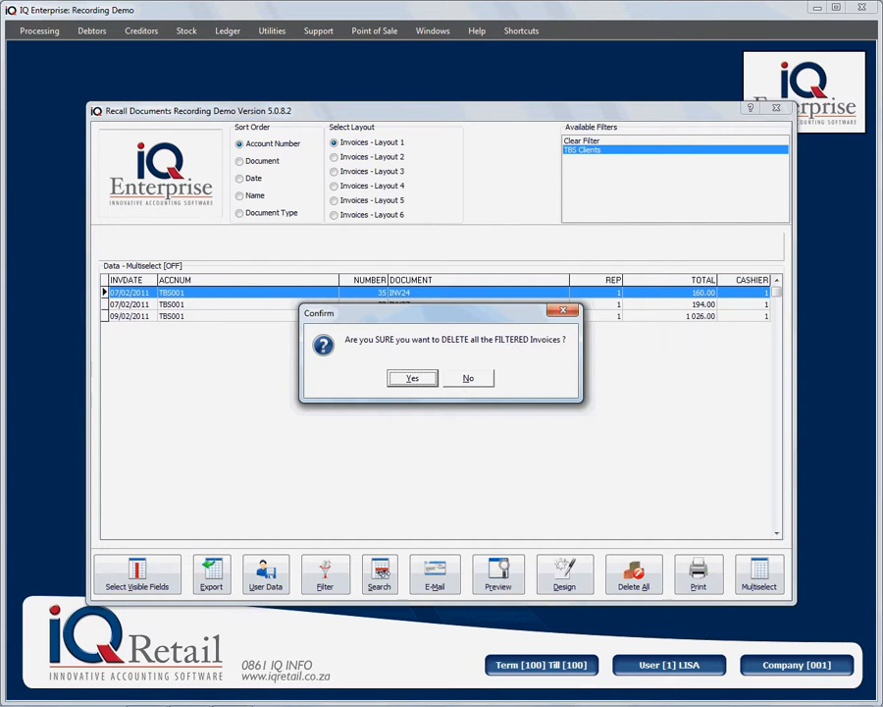
- Confirm both deletion warnings for the filtered TBS invoices
left_click(412, 378)
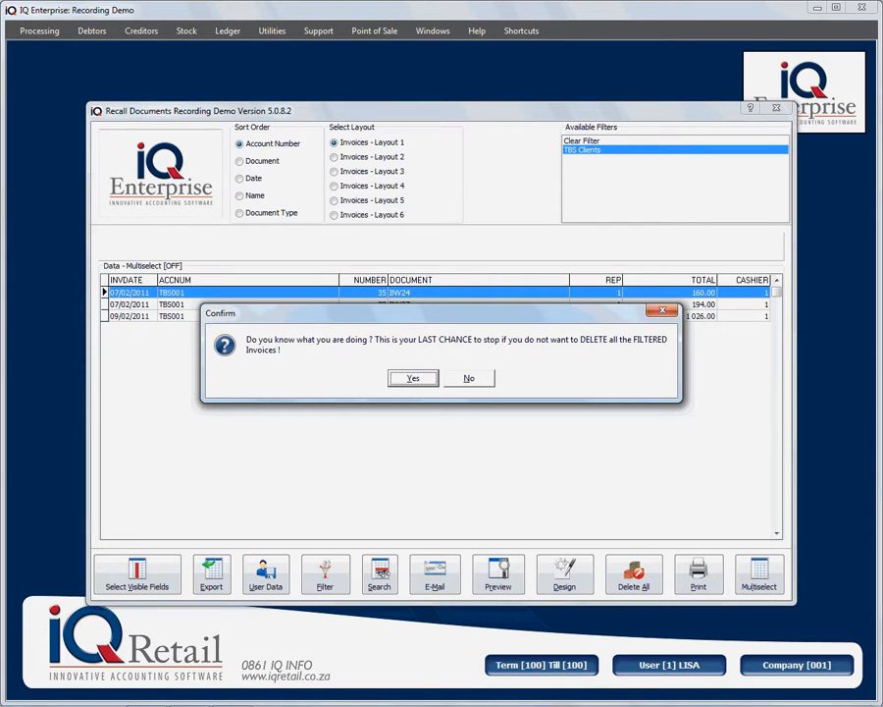
left_click(412, 378)
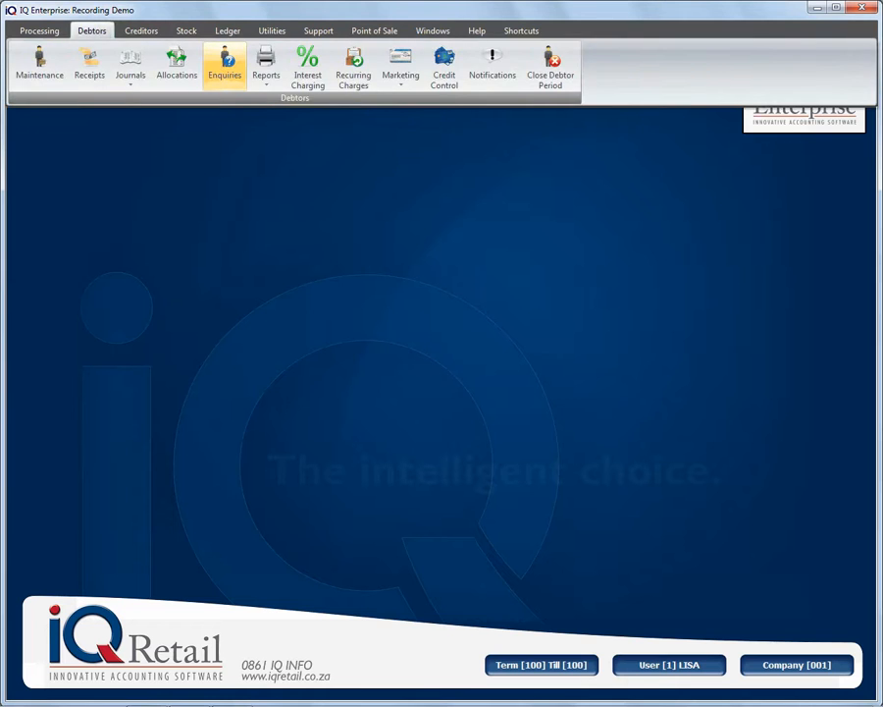
- Show all TBS001 transactions and confirm deleted invoice INV27 previews blank
left_click(225, 64)
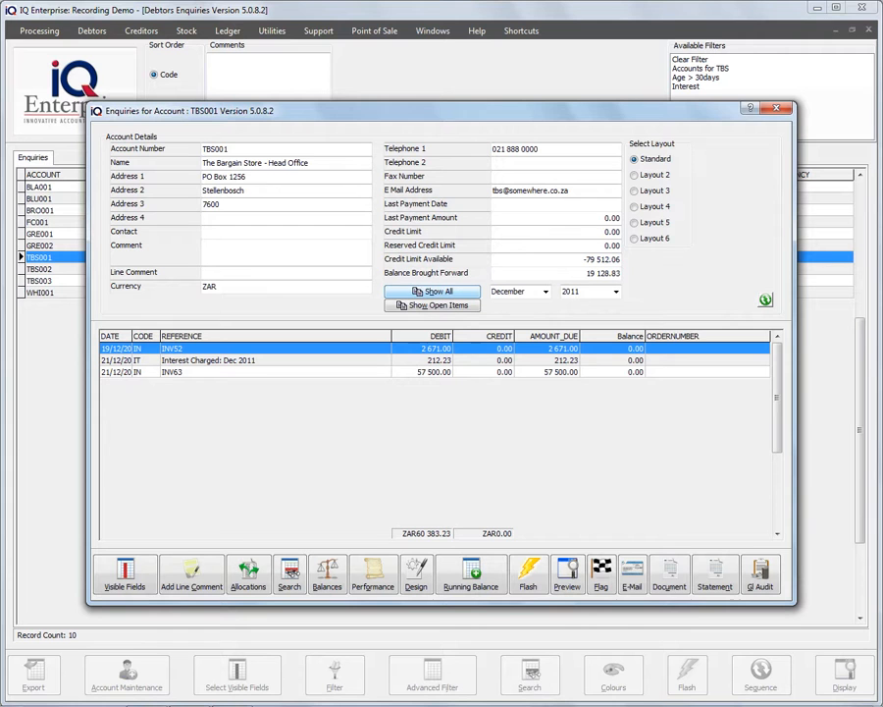
left_click(432, 291)
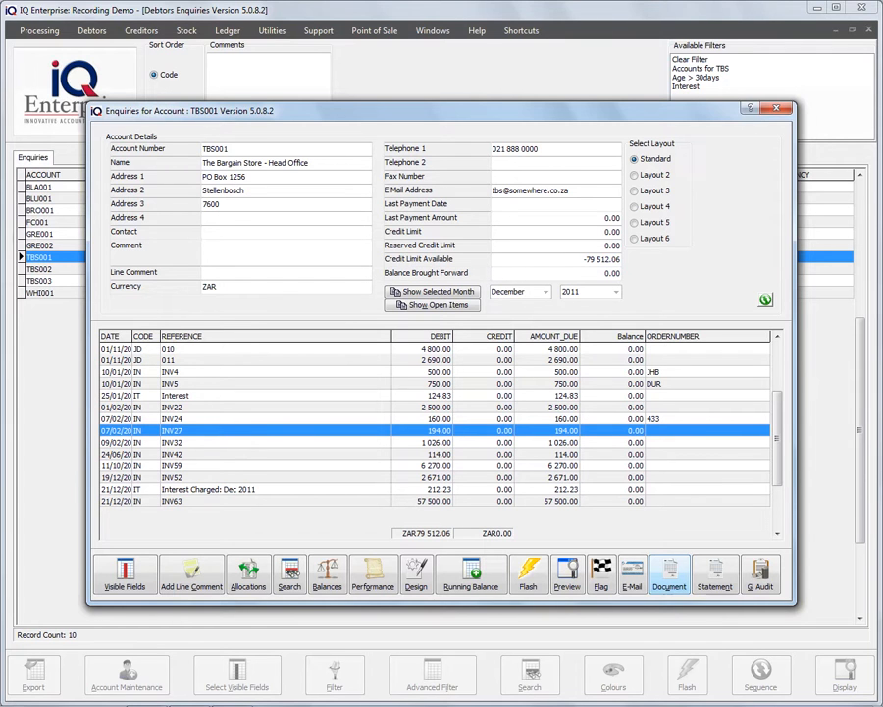
left_click(567, 574)
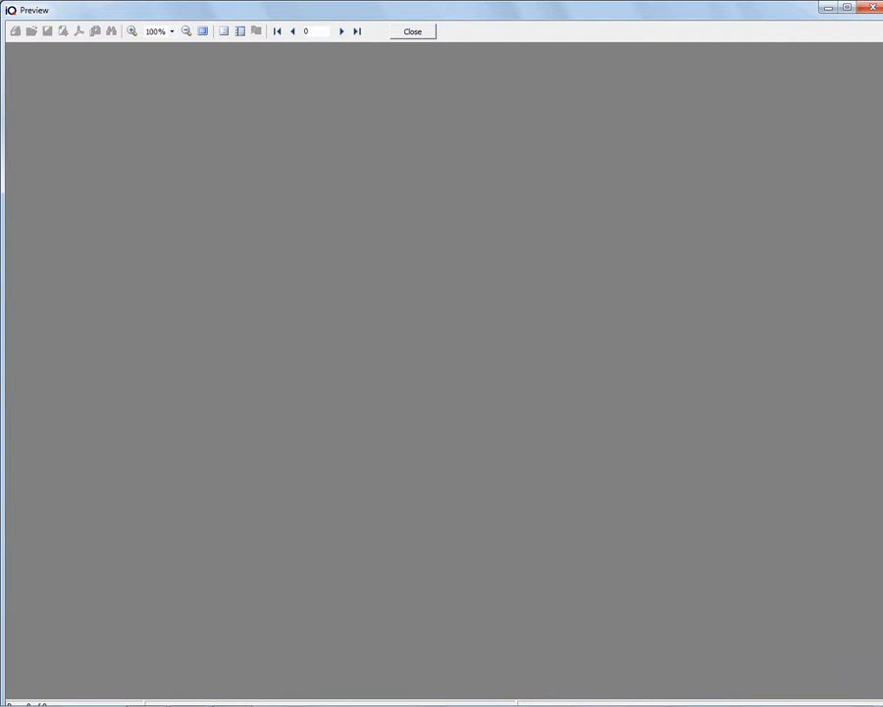
left_click(412, 32)
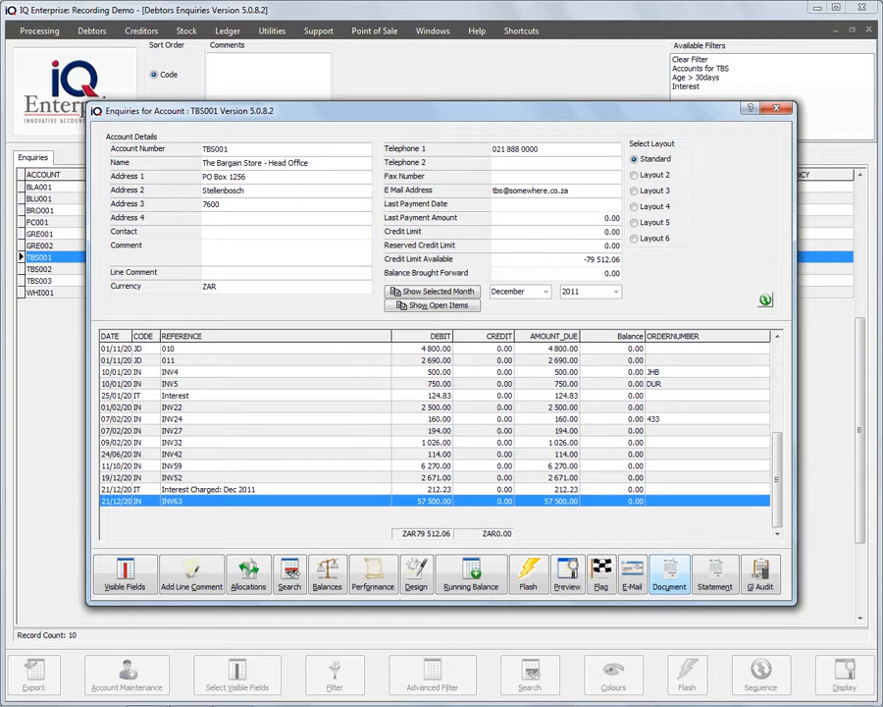
- Preview invoice INV63's full tax invoice, then close the preview
left_click(668, 574)
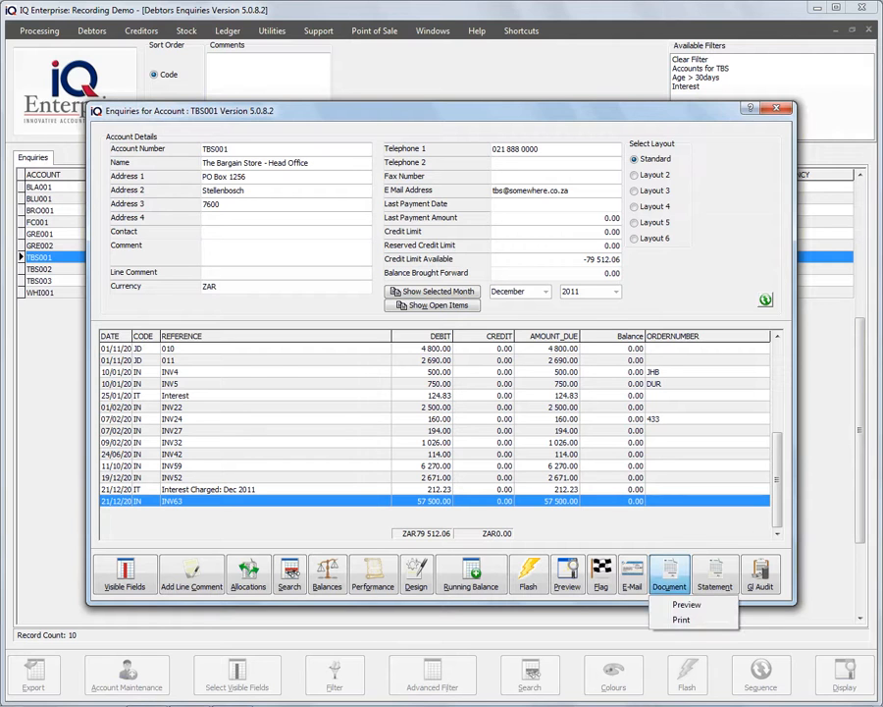
left_click(687, 604)
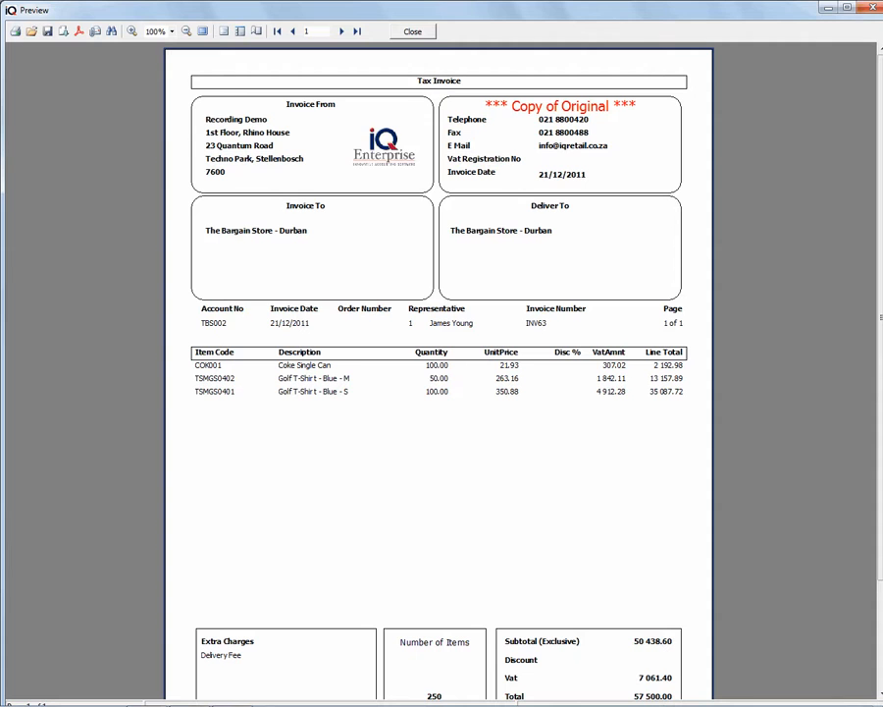
left_click(411, 31)
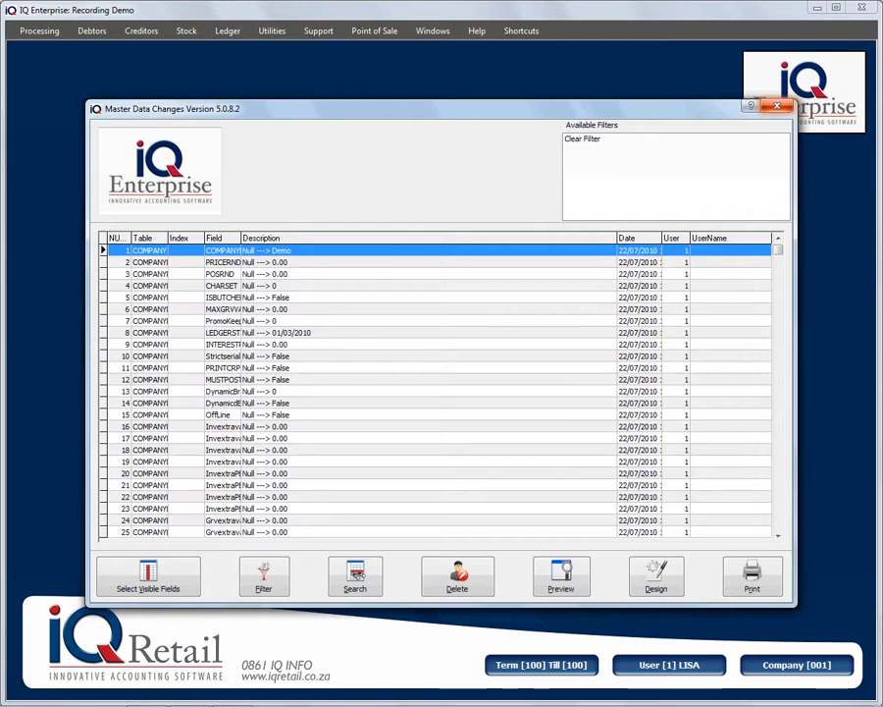
left_click(778, 106)
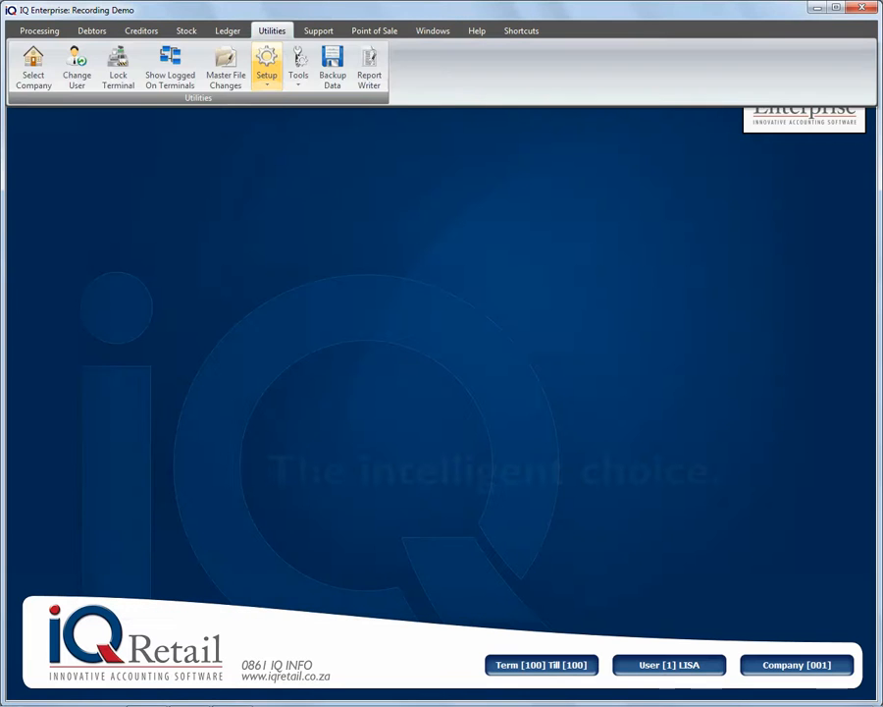
left_click(266, 63)
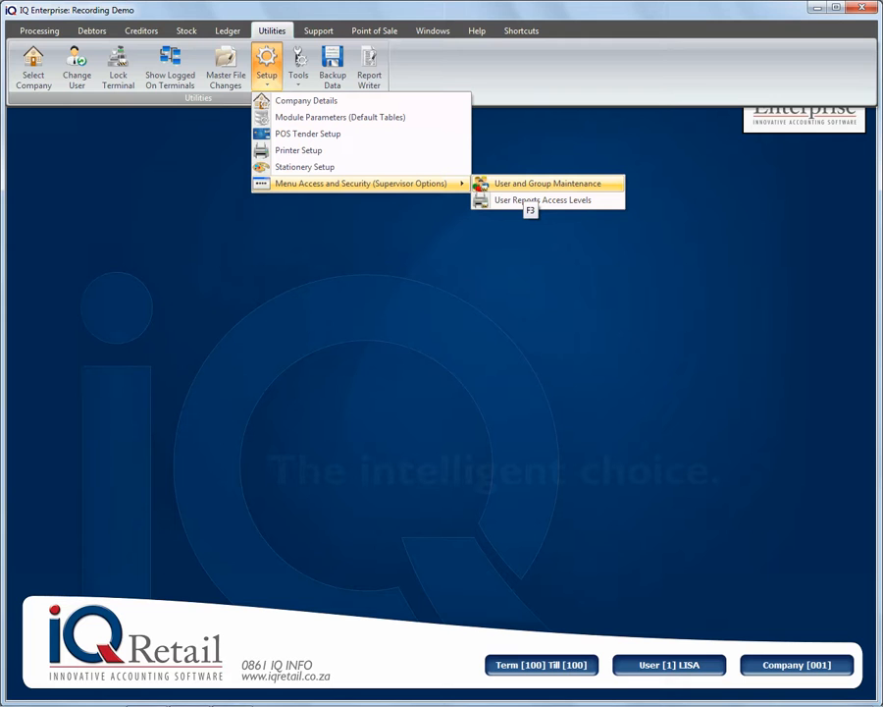
left_click(546, 184)
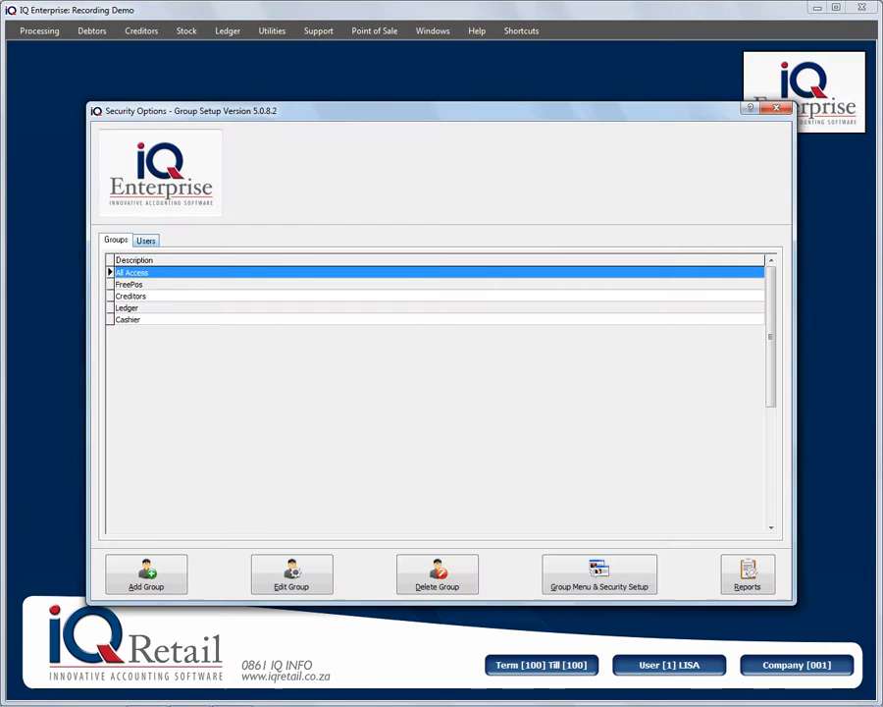
left_click(145, 240)
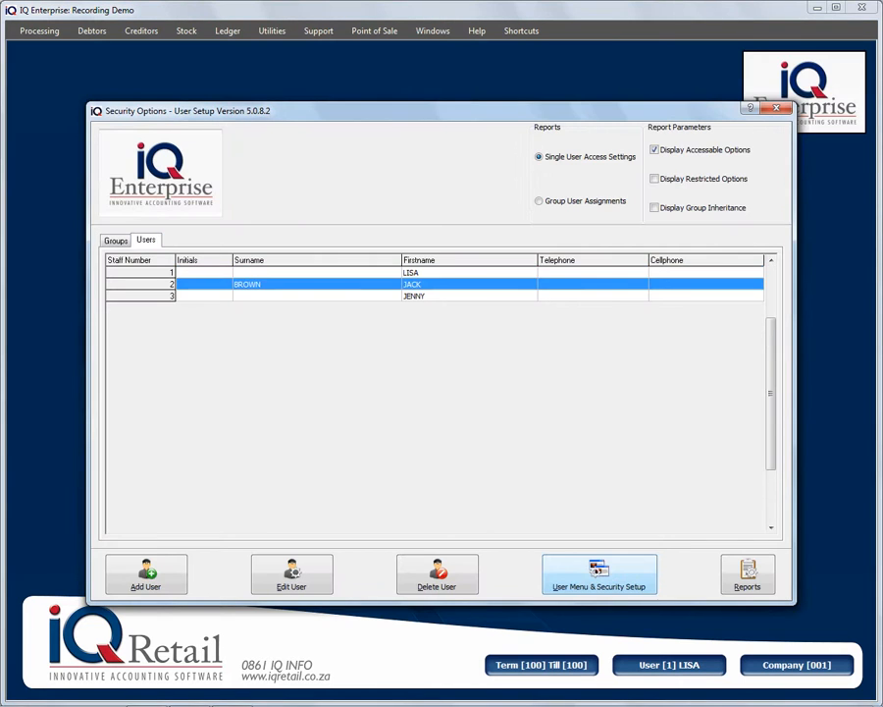
left_click(599, 574)
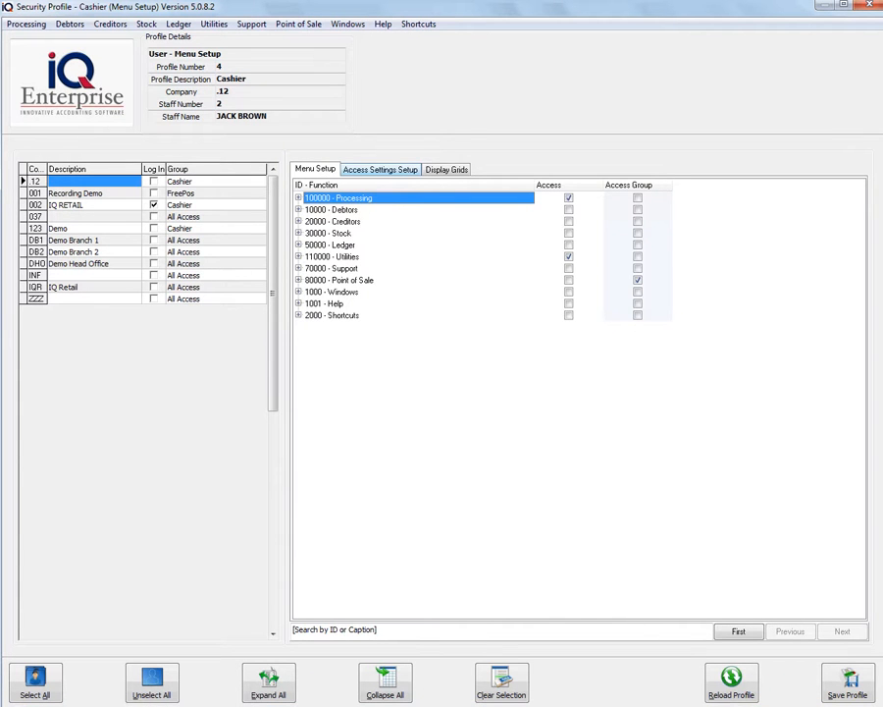
left_click(380, 155)
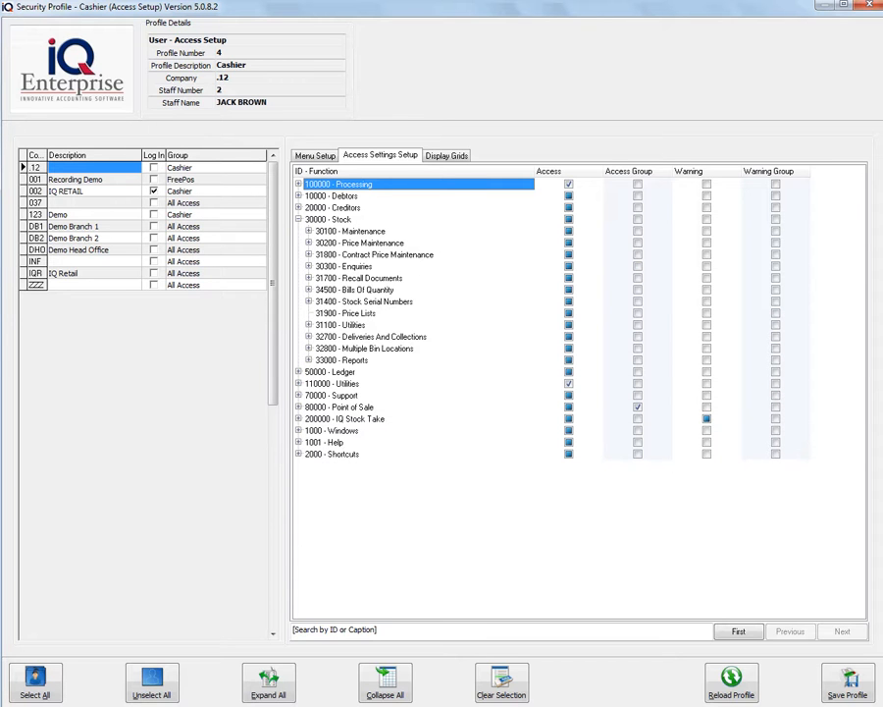
left_click(308, 278)
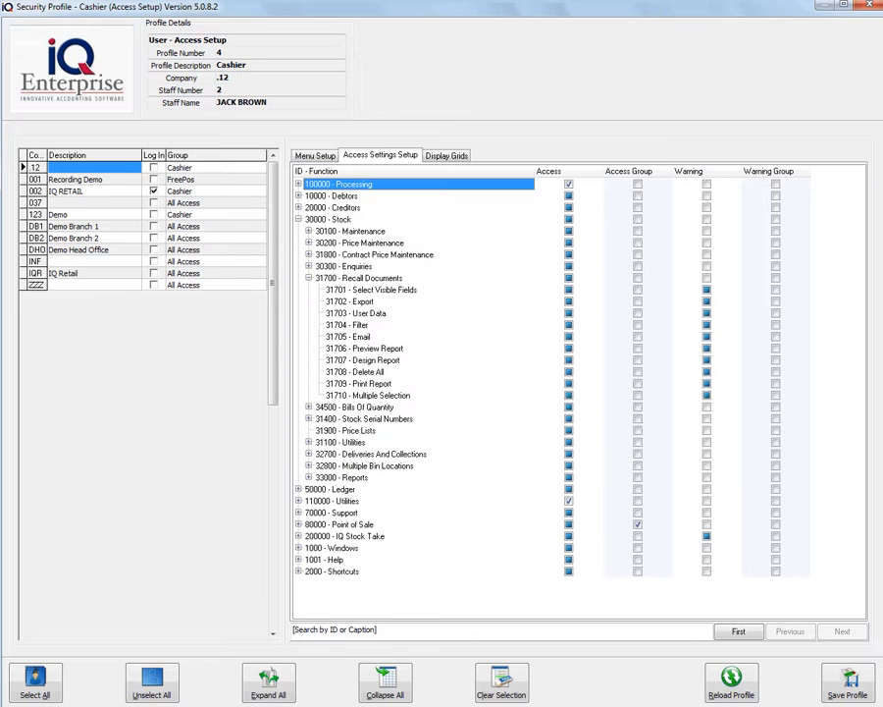
left_click(358, 371)
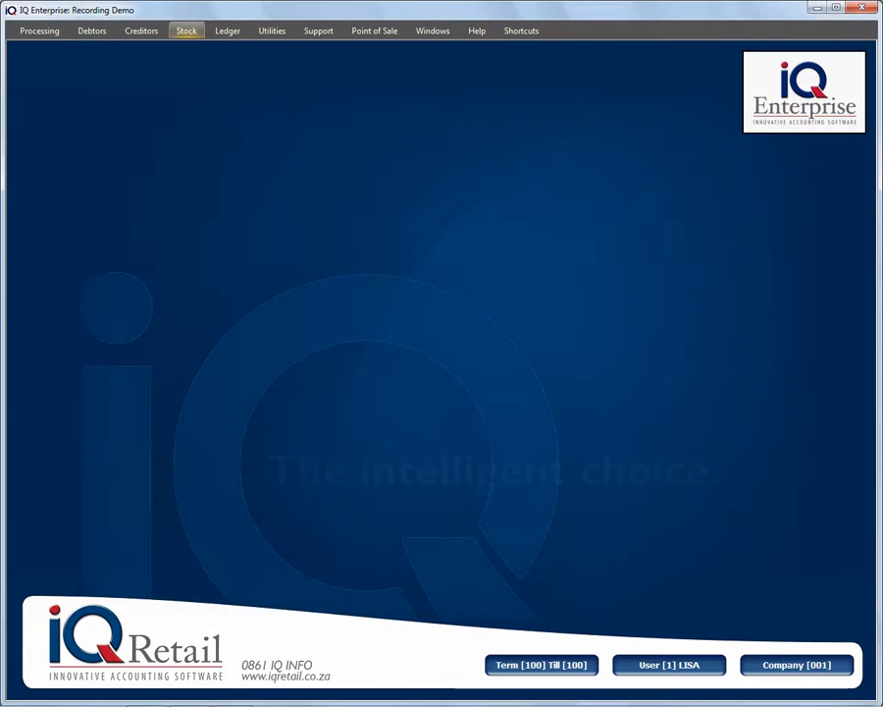
- Reopen Stock > Recall Documents
left_click(185, 30)
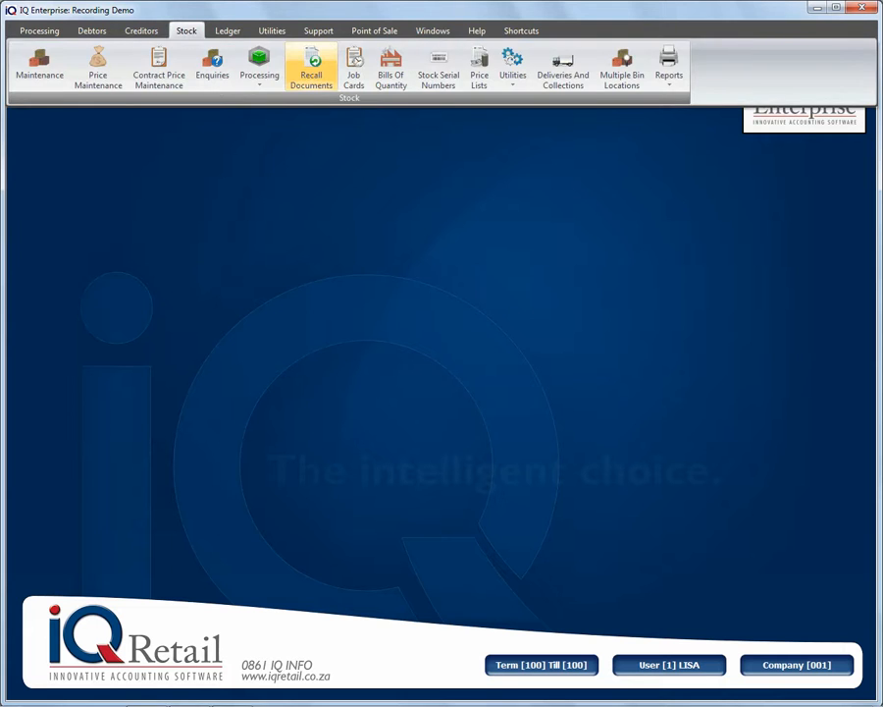
left_click(310, 67)
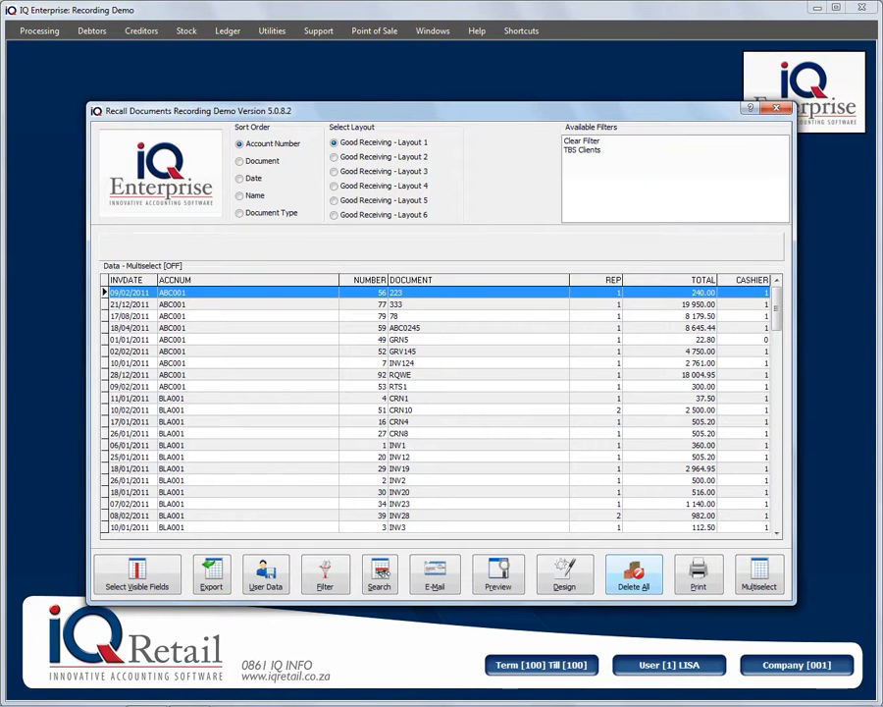